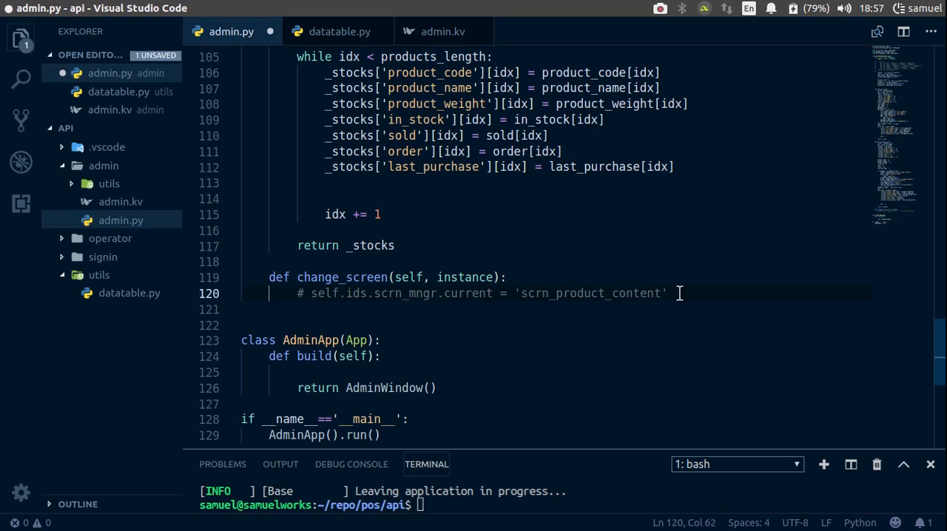
mouse_move(587, 283)
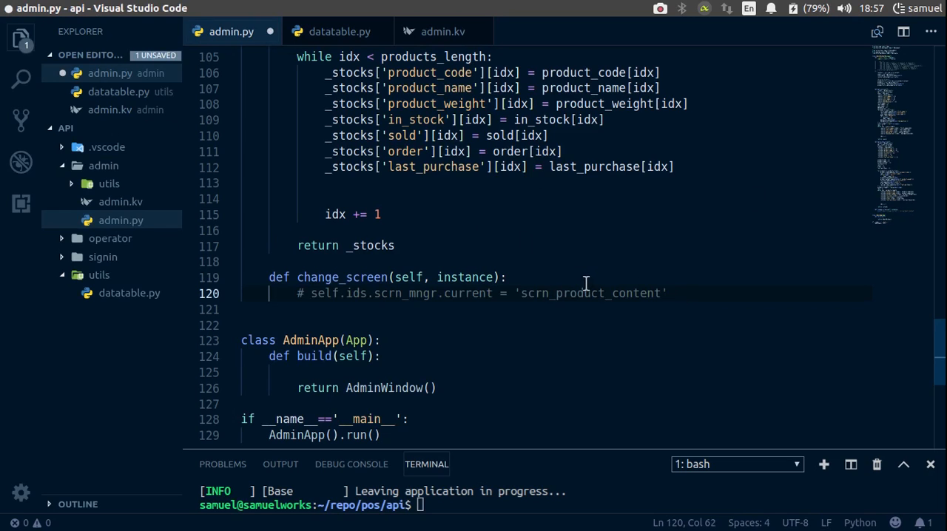
Start change_screen with a new line: if instance.text == 'Manage Products'.
key(Enter)
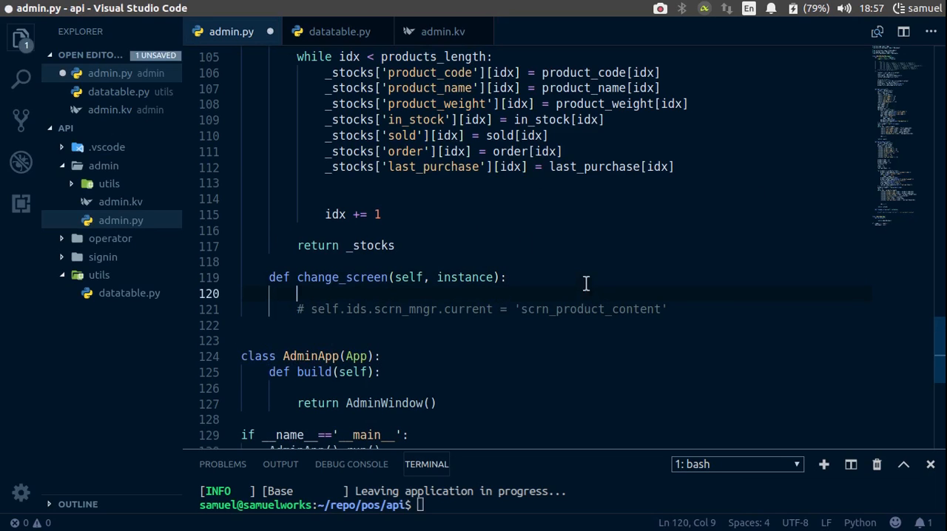
text(if)
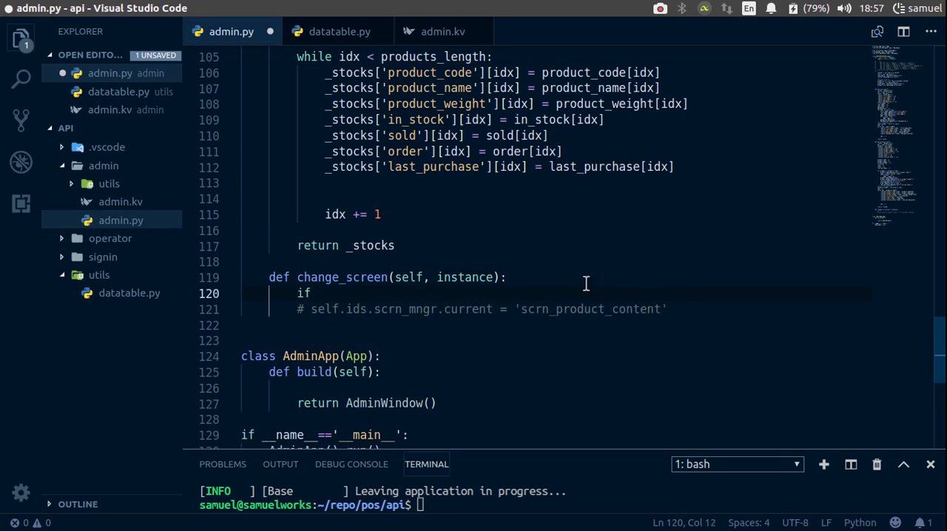
text(instance)
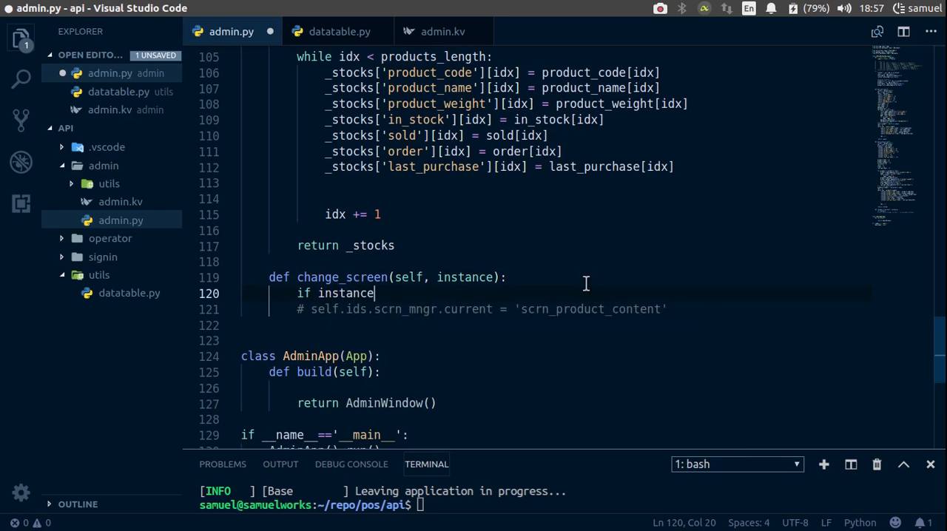
text(.tet)
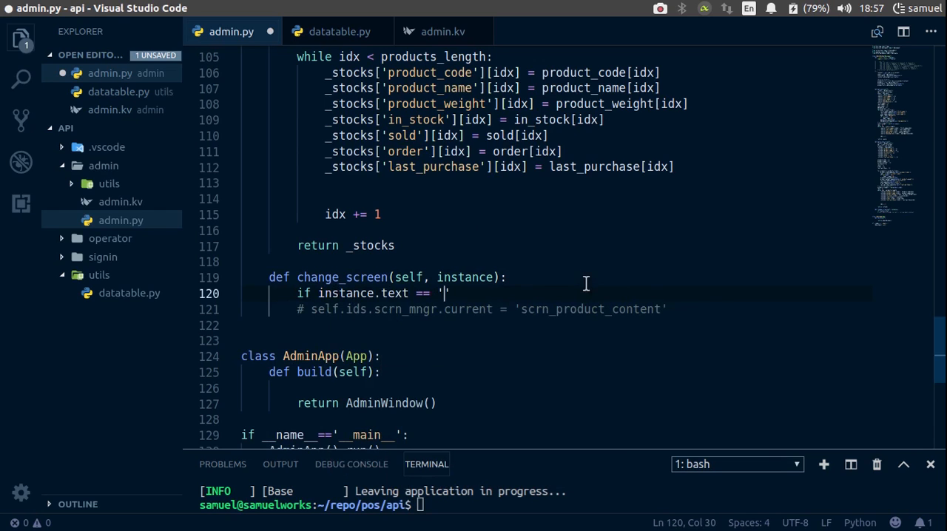
text(Manage)
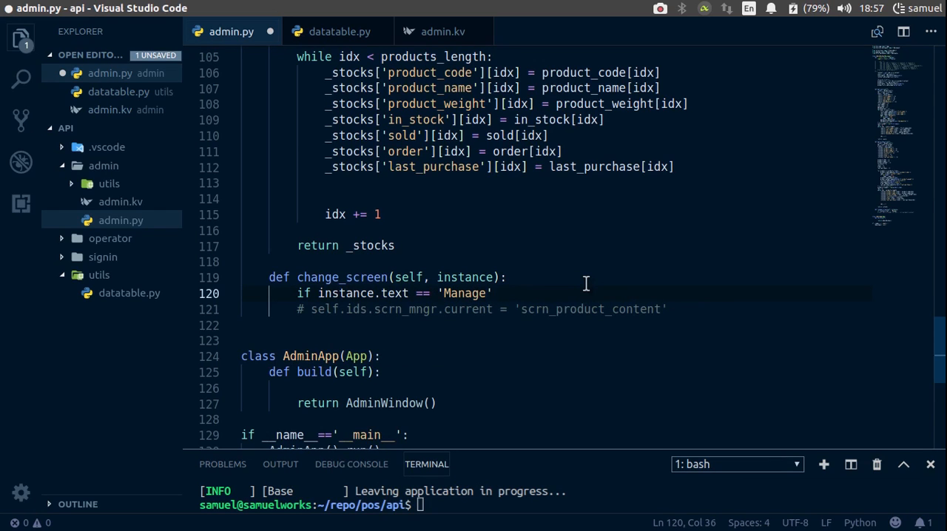
text(S)
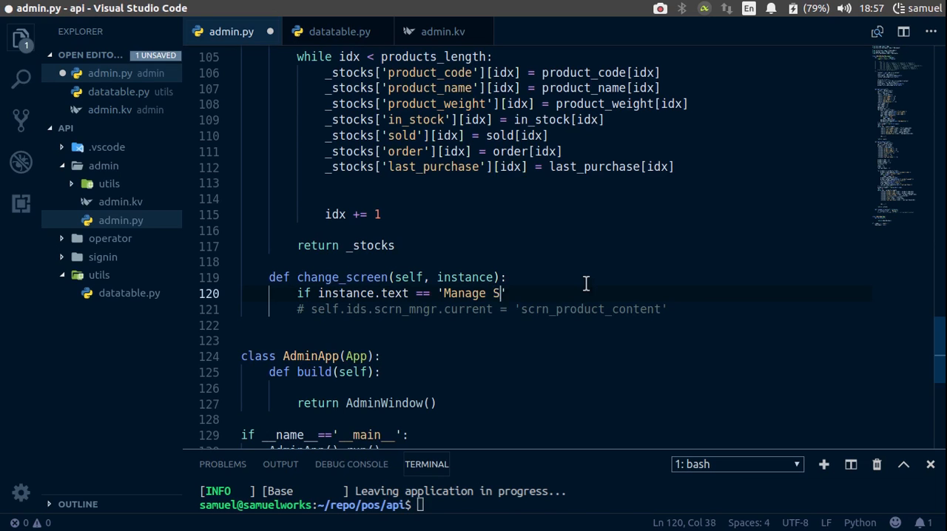
text(rod)
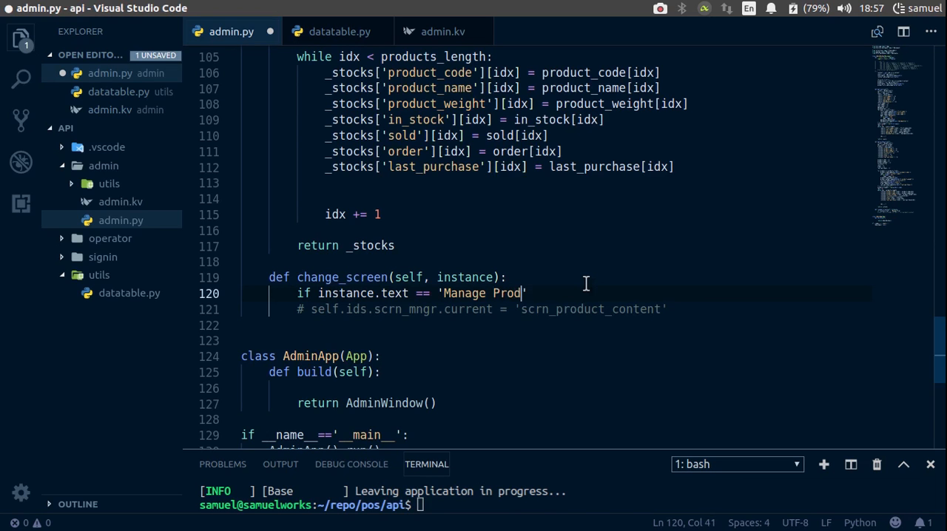
text(ucts)
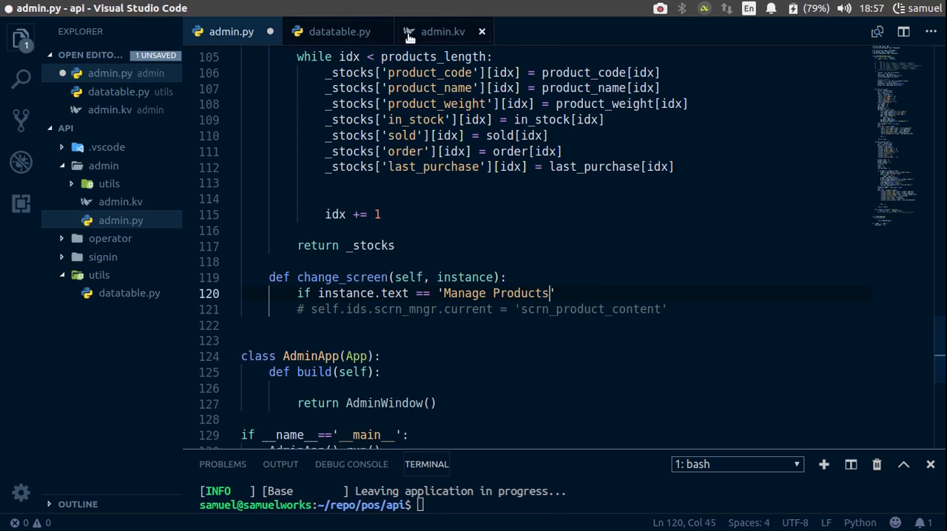
Switch 'Manage Products' to scrn_product_content and begin elif instance.text == 'Manage Users'.
click(441, 31)
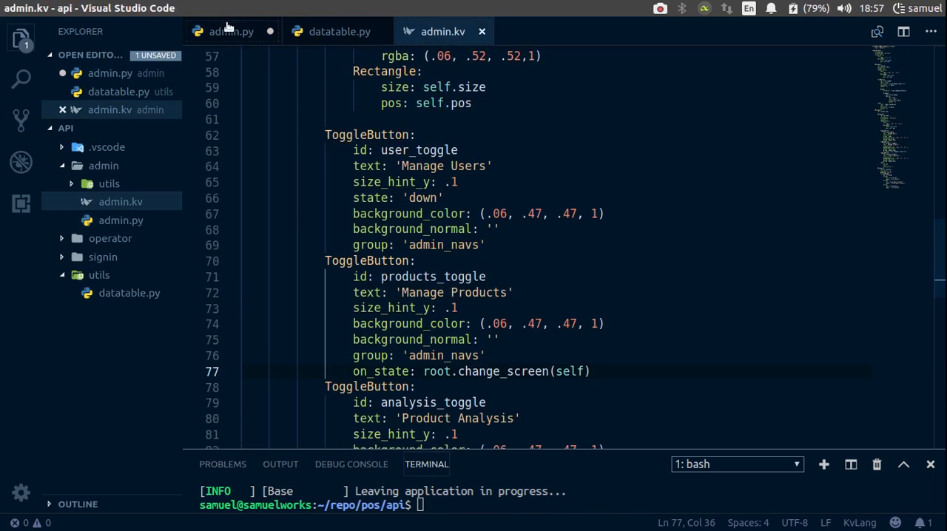
click(230, 32)
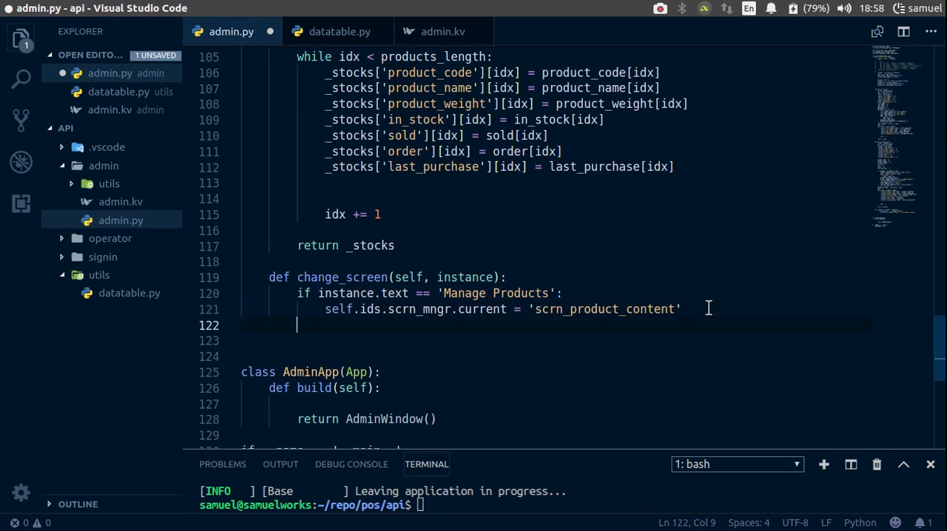
text(elif)
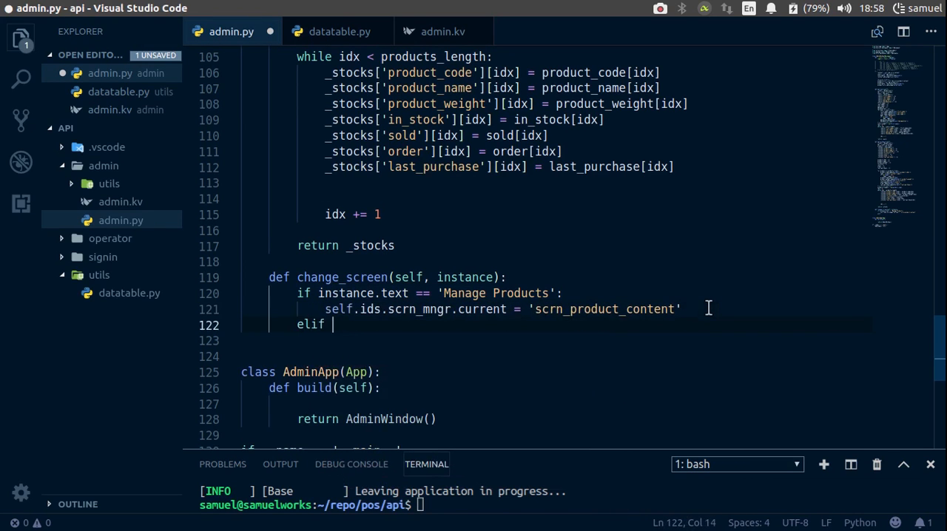
text(instance.text ==)
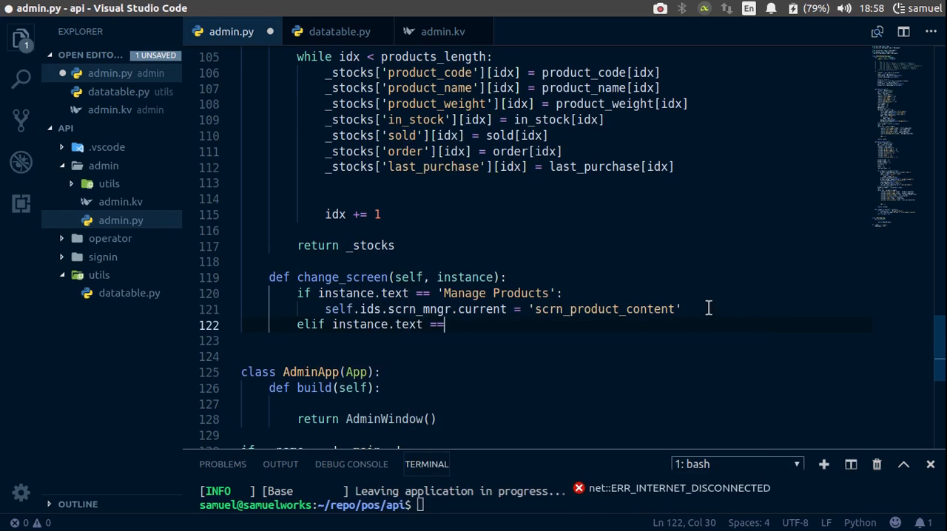
text(')
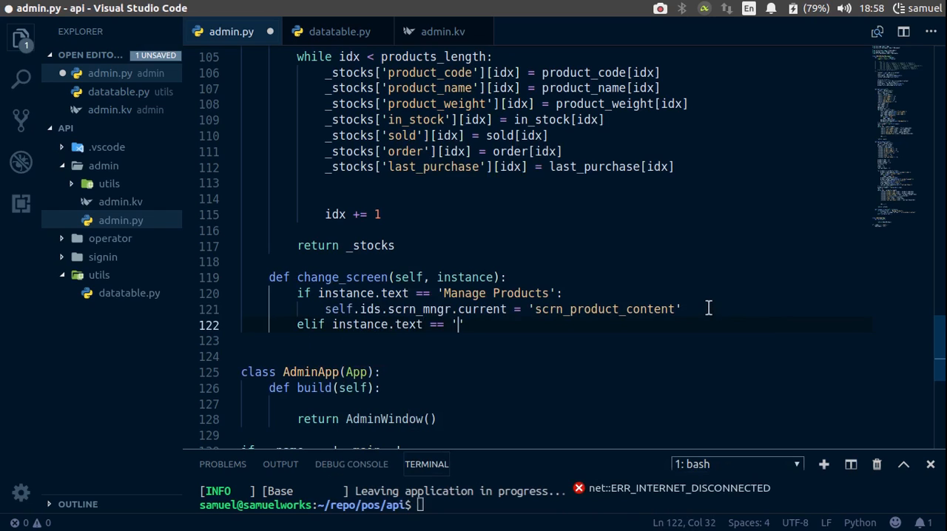
text(Manage)
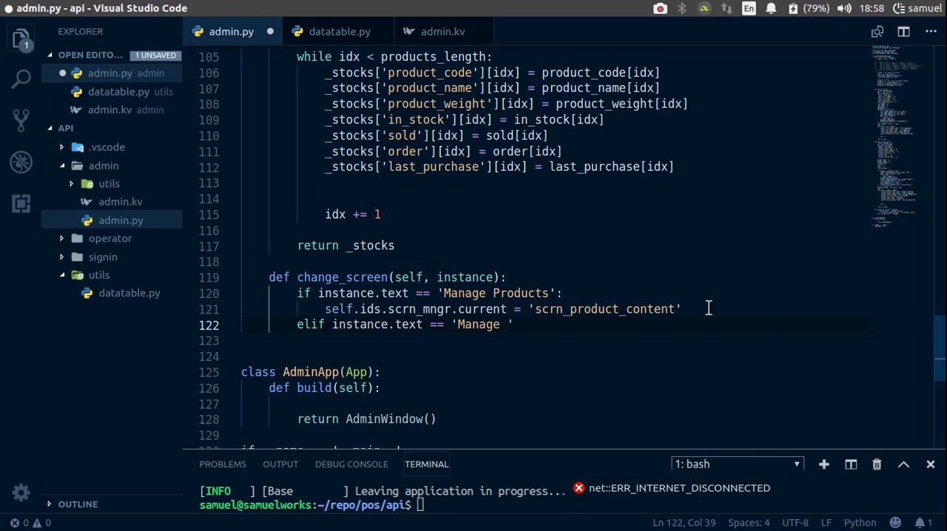
text(Users')
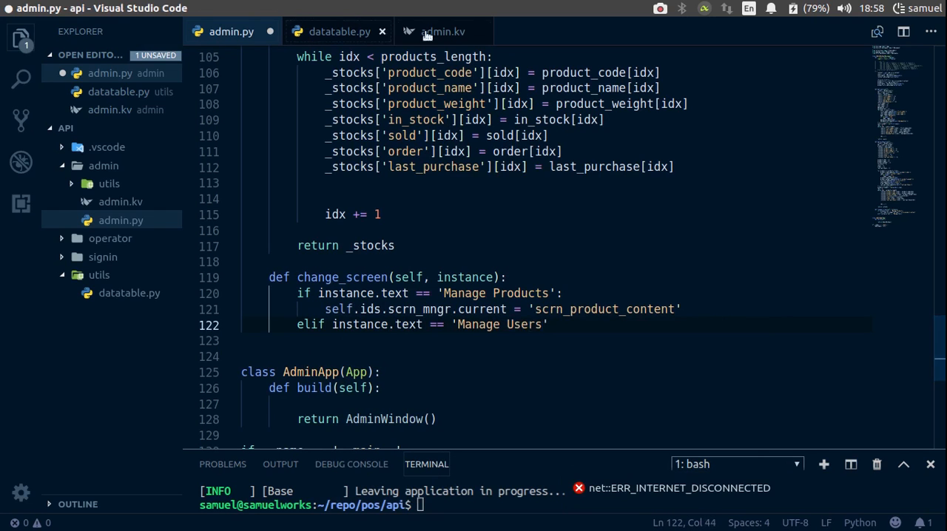
Make 'Manage Users' set scrn_mngr.current to 'scrn_content' and add an else assigning 'scrn_product_content'.
click(443, 31)
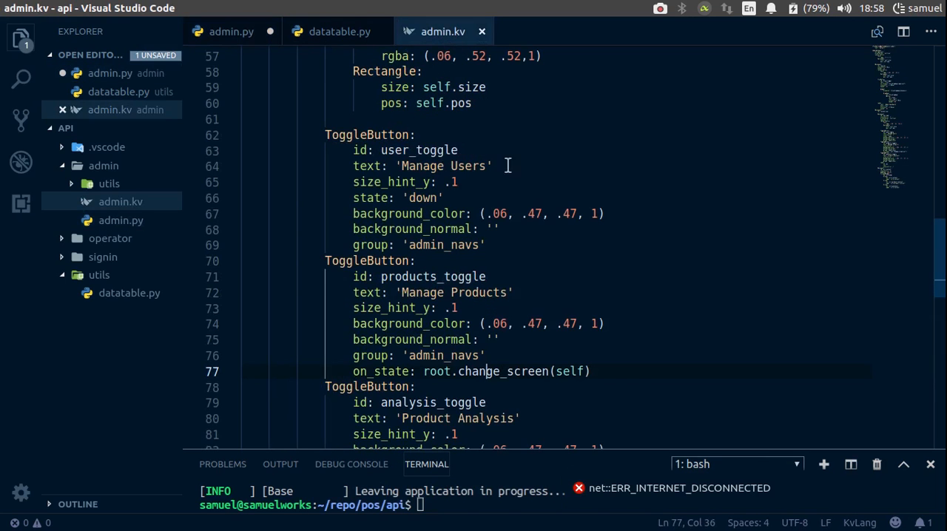
click(231, 31)
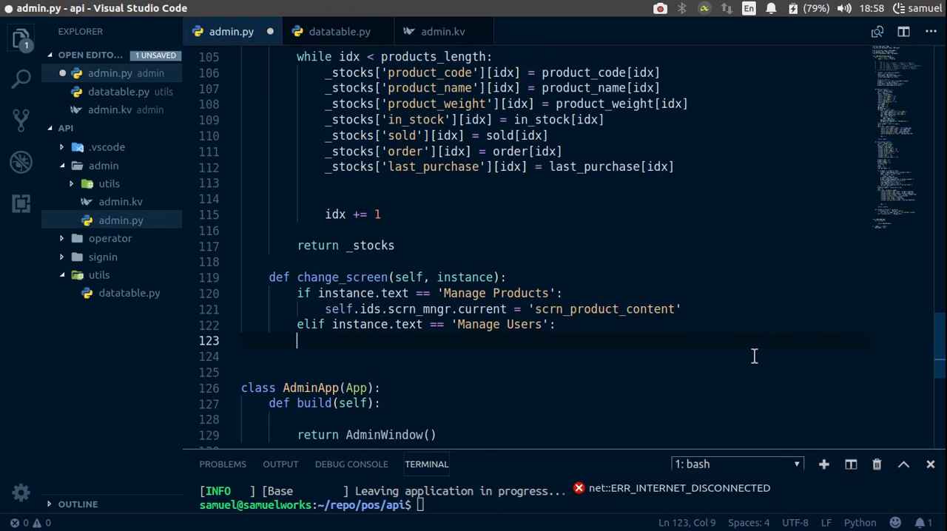
text(self.ids.scrn_mngr.current = 'scrn_product_content')
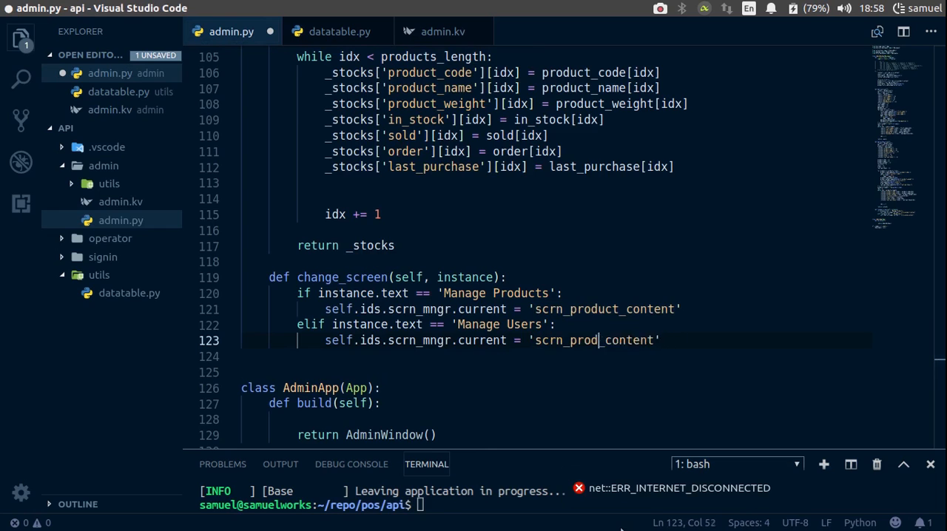
key(BackSpace)
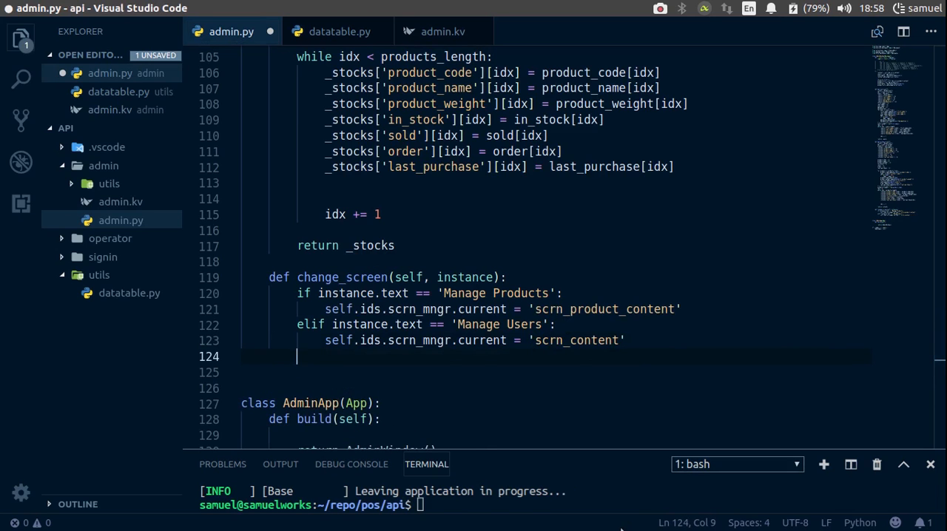
text(else:)
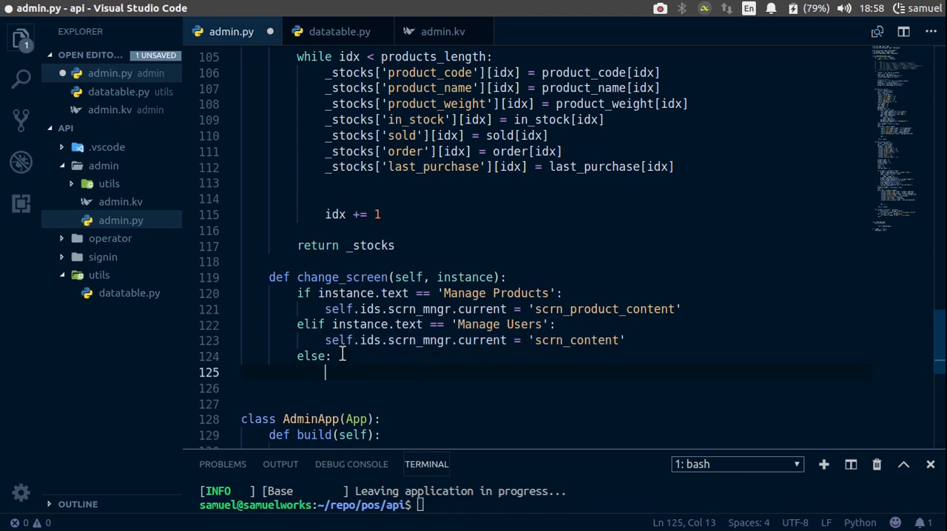
text(self.ids.scrn_mngr.current = 'scrn_product_content')
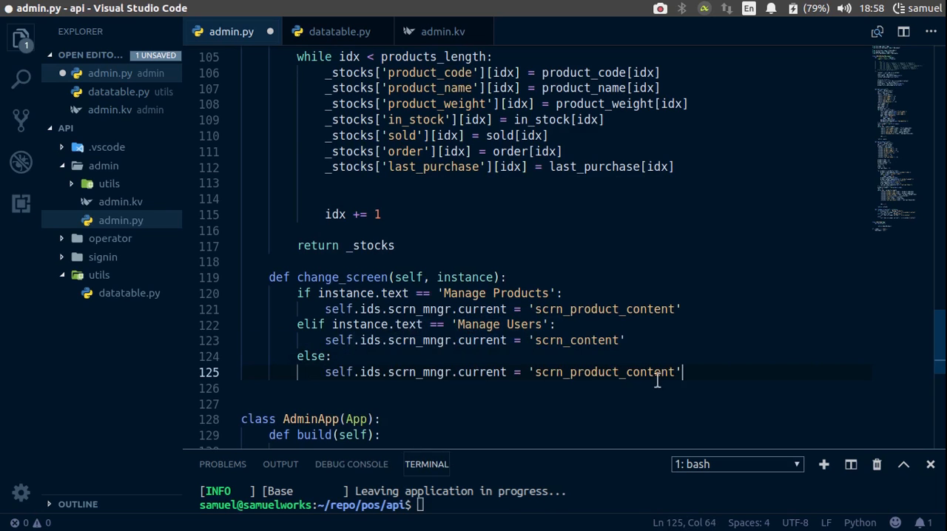
mouse_move(339, 31)
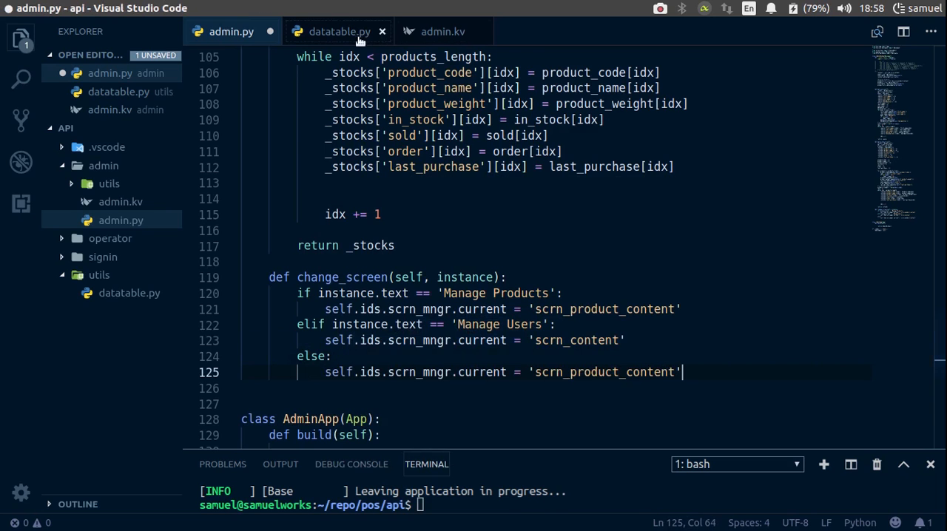
Name the third Screen in admin.kv 'scrn_analysis' and save the file.
click(442, 31)
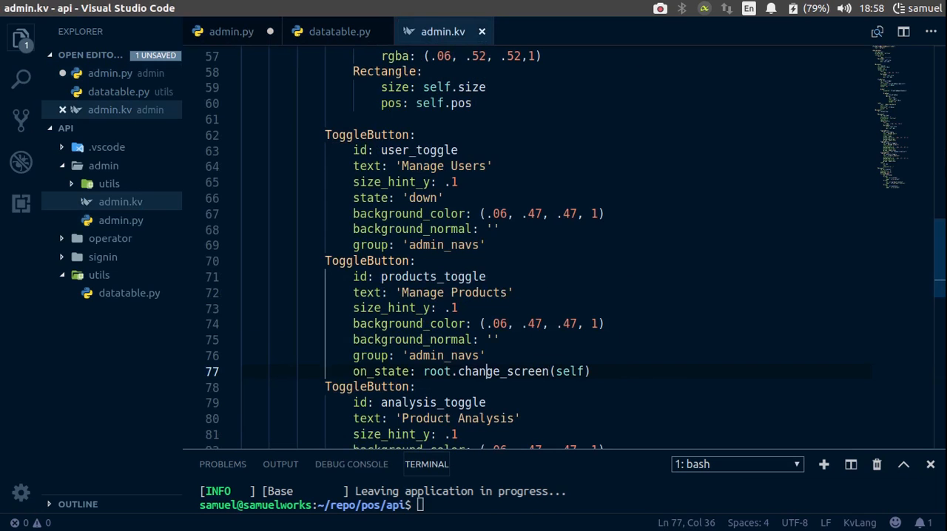
scroll(down, 3)
text(name: 'scrn_a)
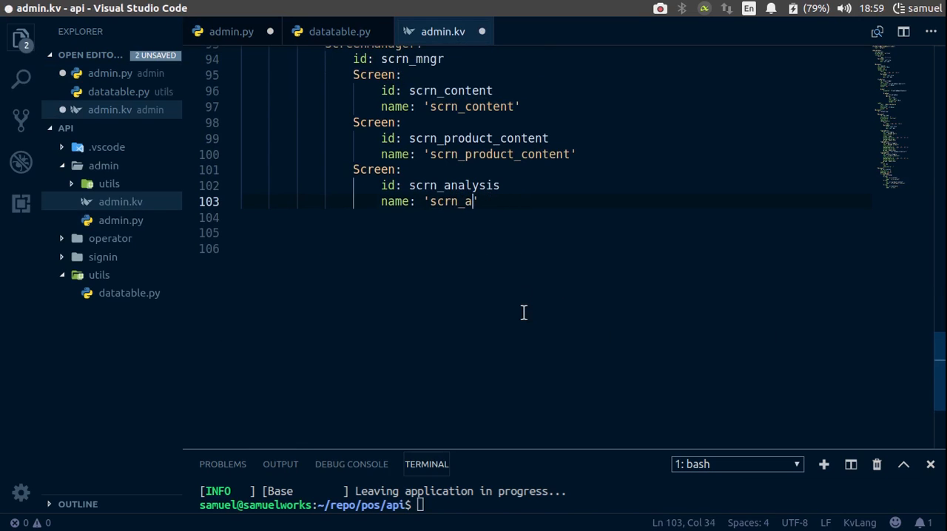
text(nalysis)
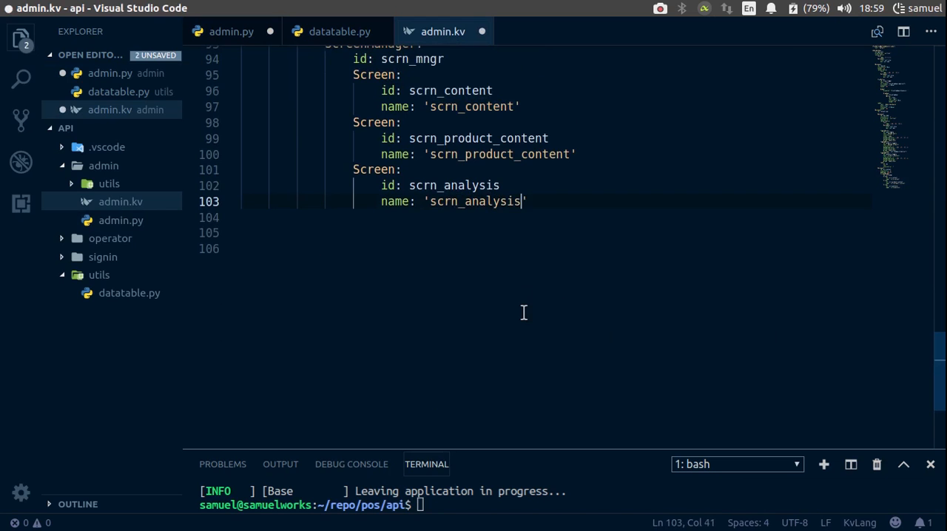
key(ctrl+s)
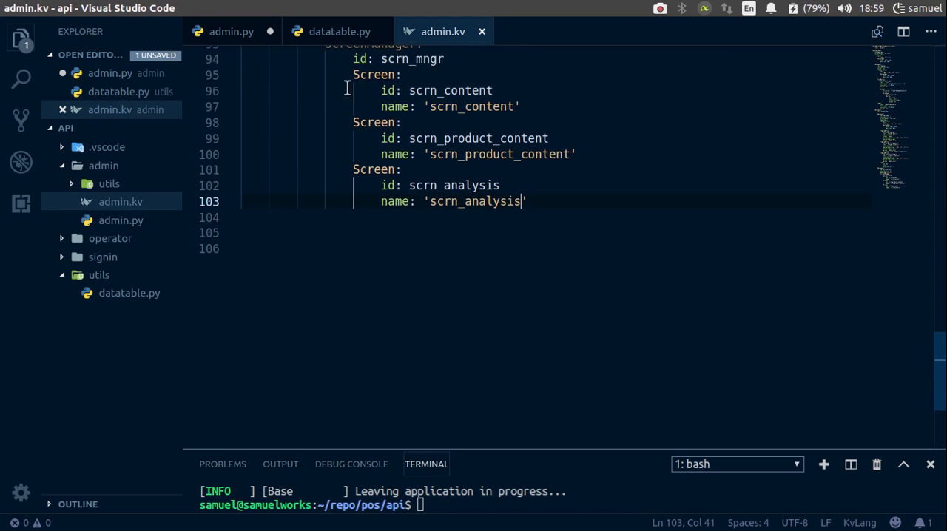
Change the else branch in admin.py to switch to 'scrn_analysis'.
click(230, 31)
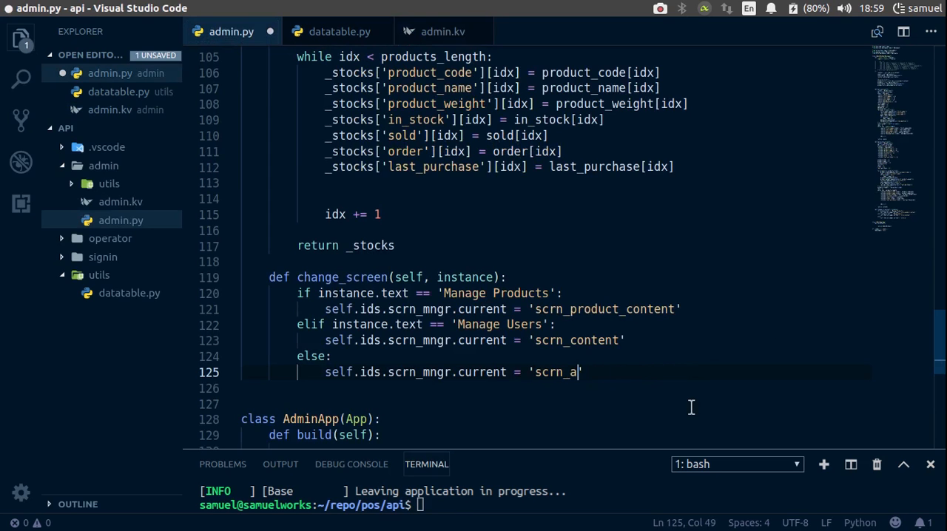
text(nalysis)
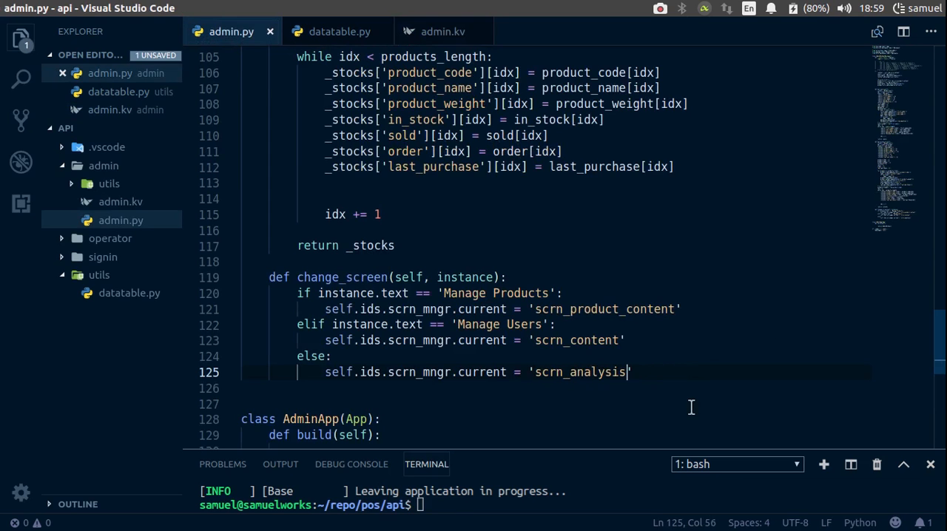
click(442, 31)
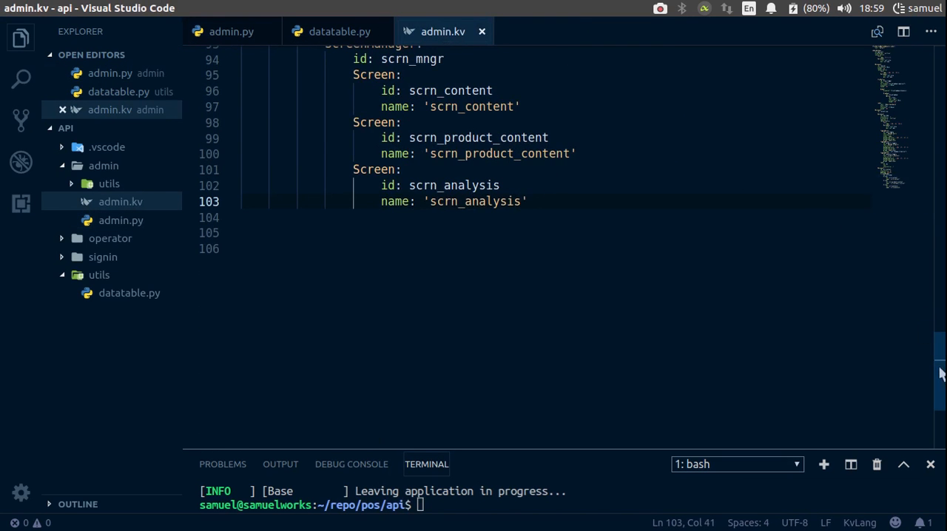
Add on_state: root.change_screen(self) to the Product Analysis and first ToggleButtons.
scroll(up, 3)
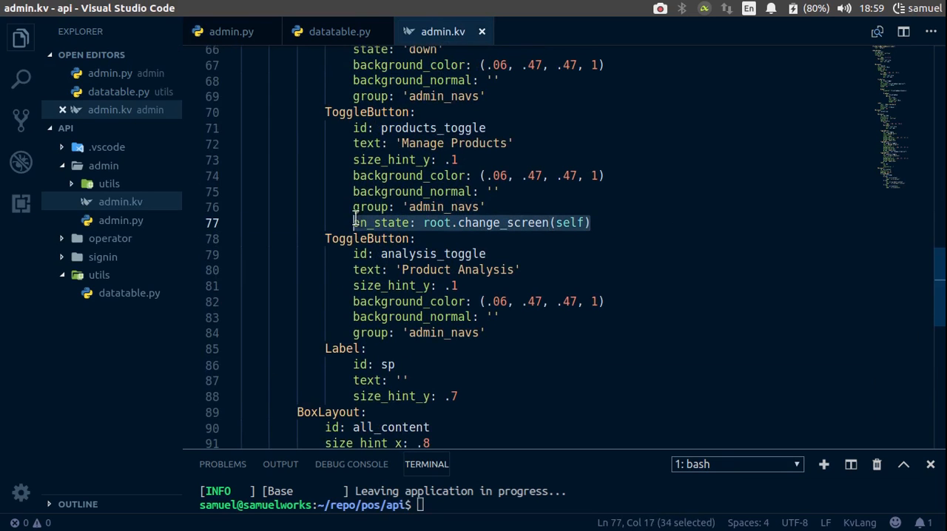
click(489, 332)
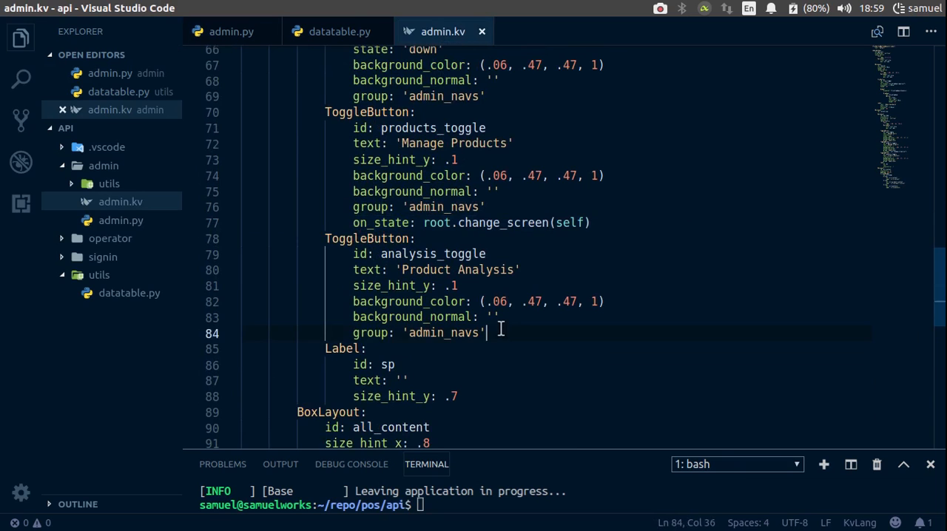
text(on_state: root.change_screen(self))
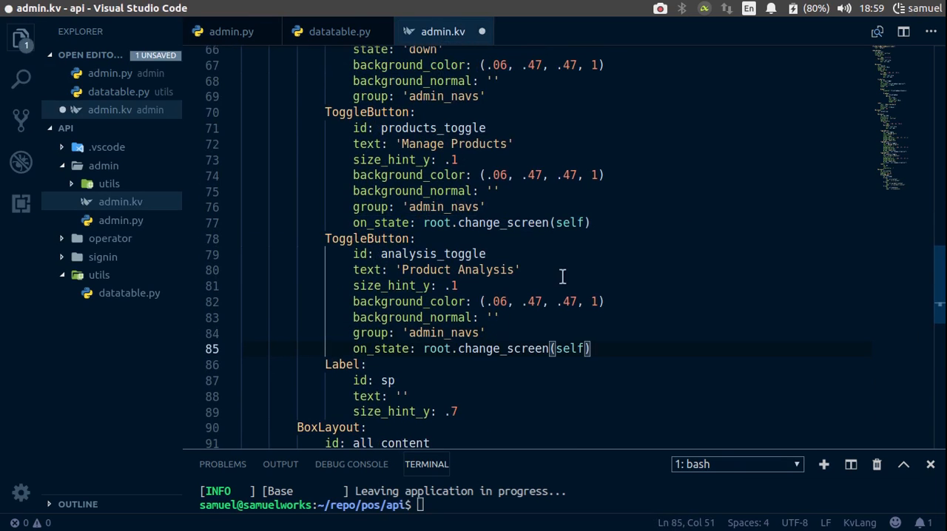
click(493, 96)
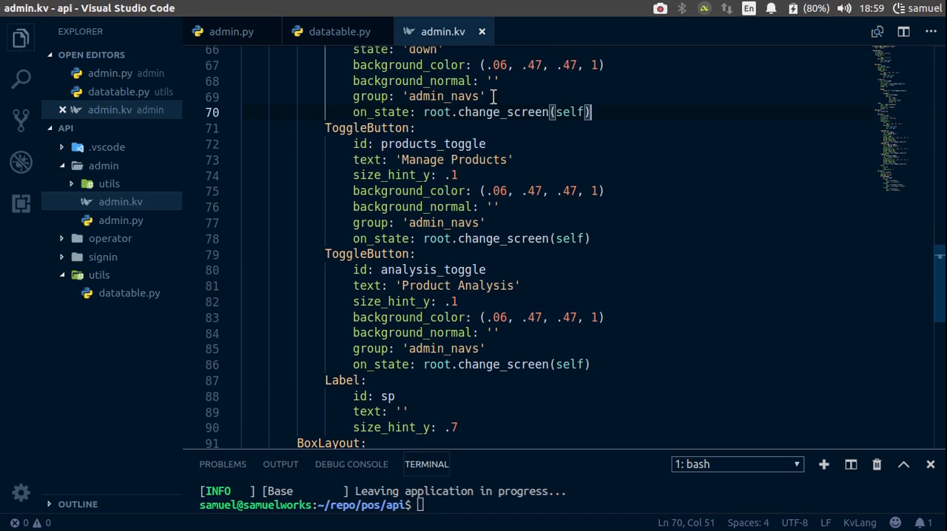
click(230, 31)
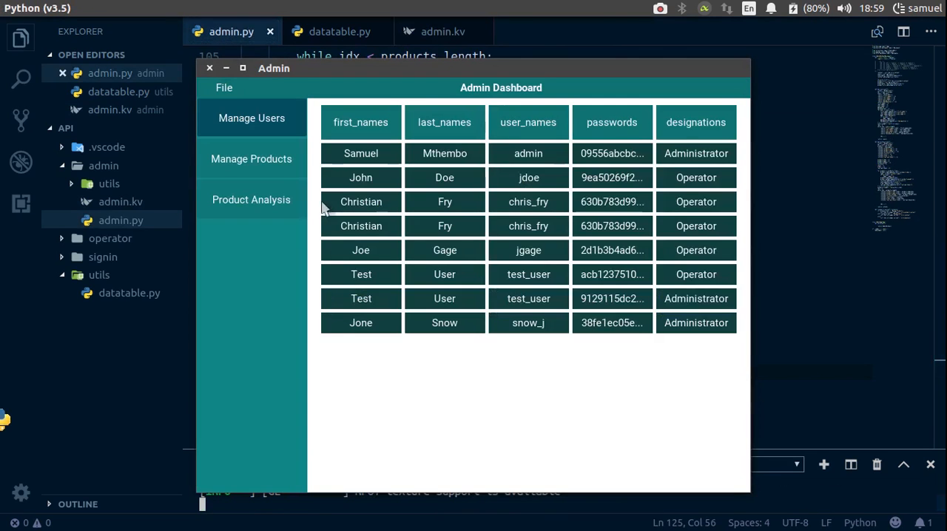
Maximize the app, cycle through users, products and the blank analysis screen, then close it.
click(242, 67)
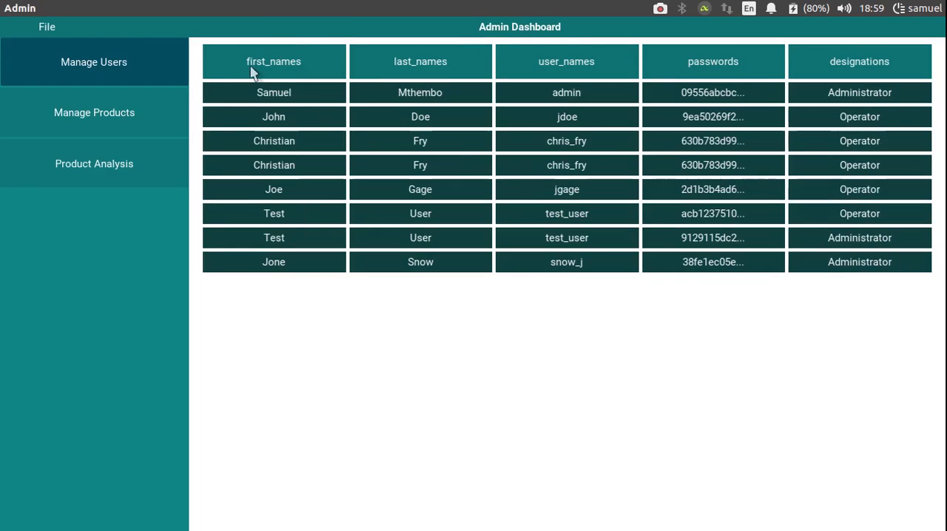
click(94, 113)
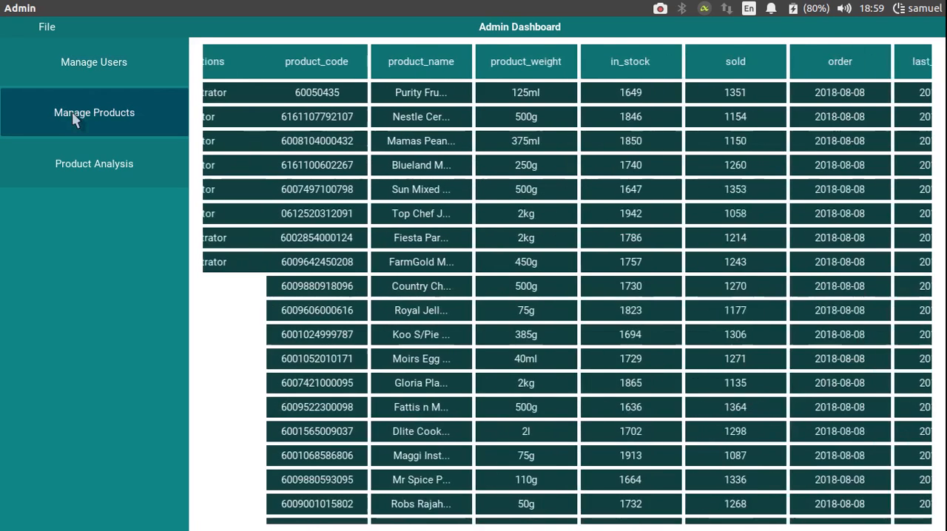
scroll(left, 3)
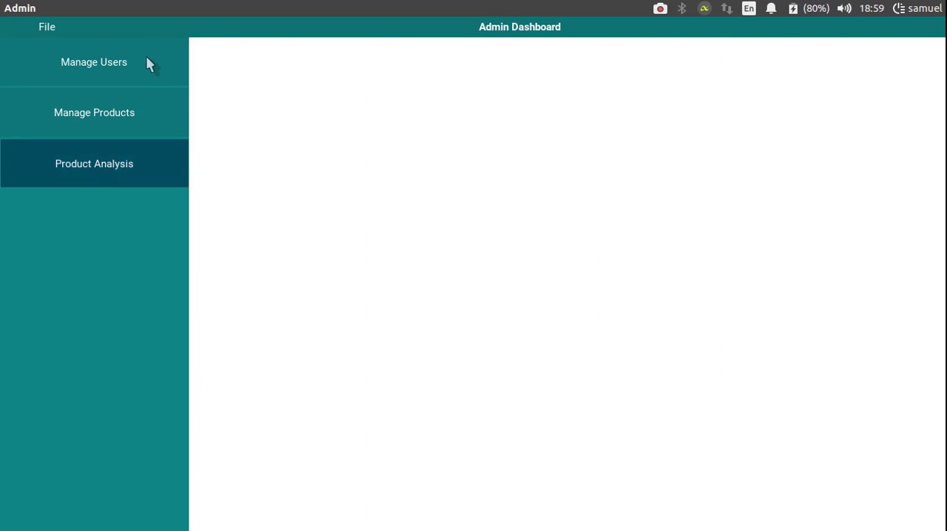
click(94, 62)
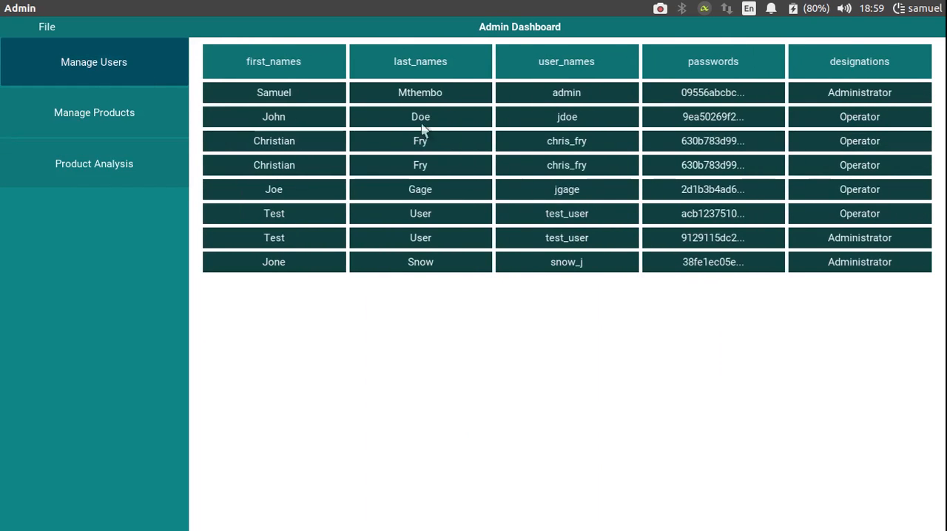
click(94, 113)
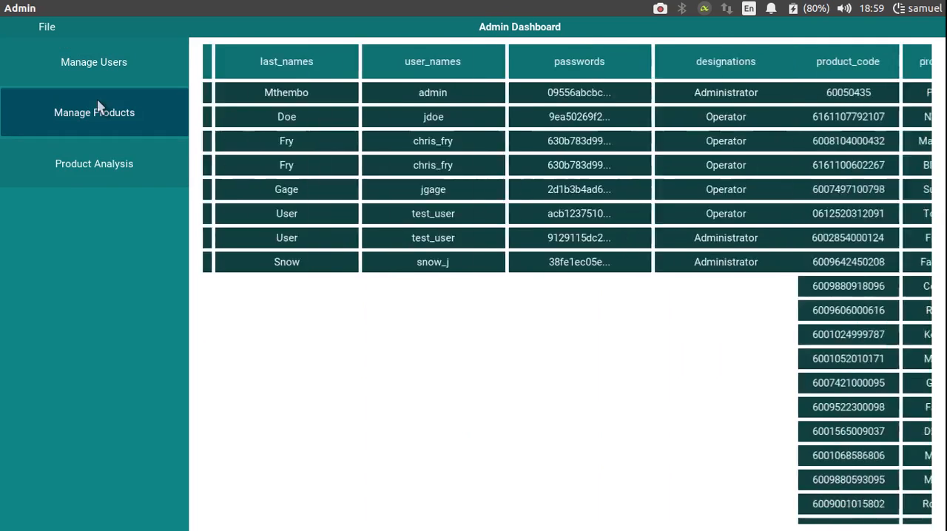
click(94, 163)
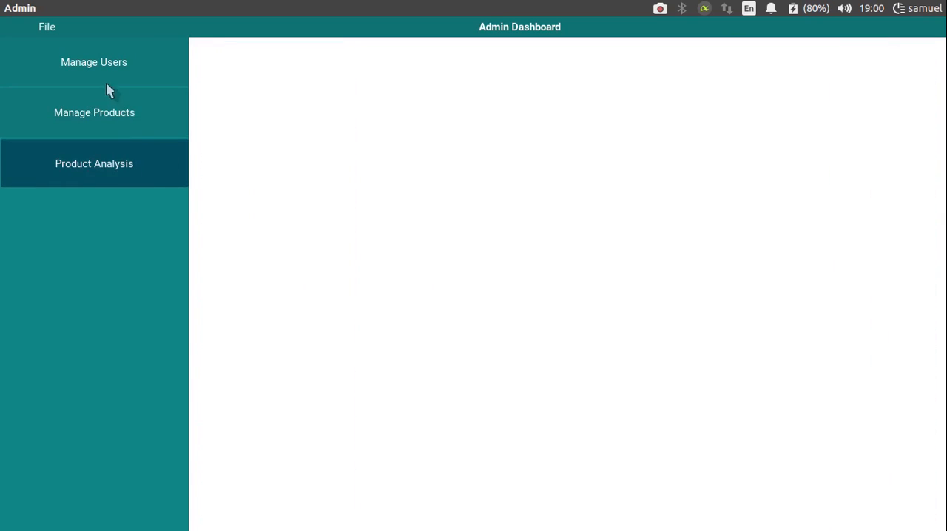
click(94, 61)
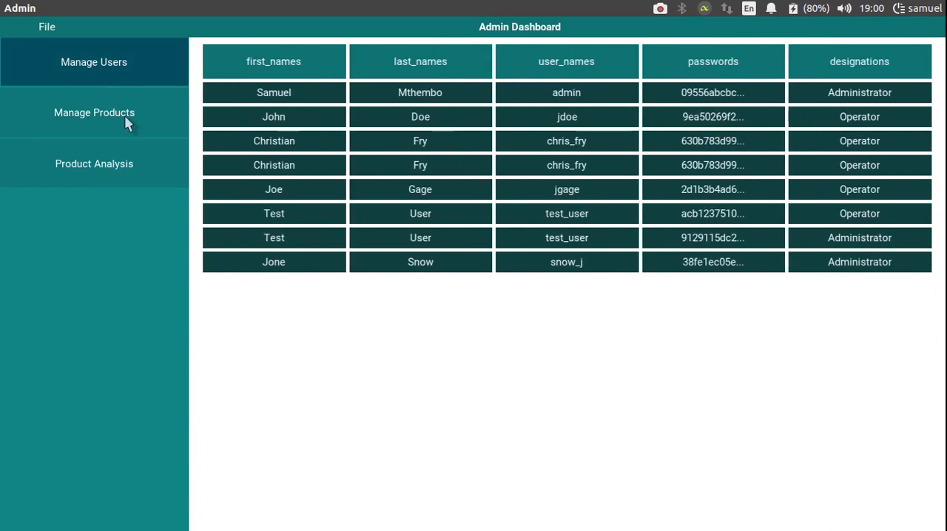
click(94, 112)
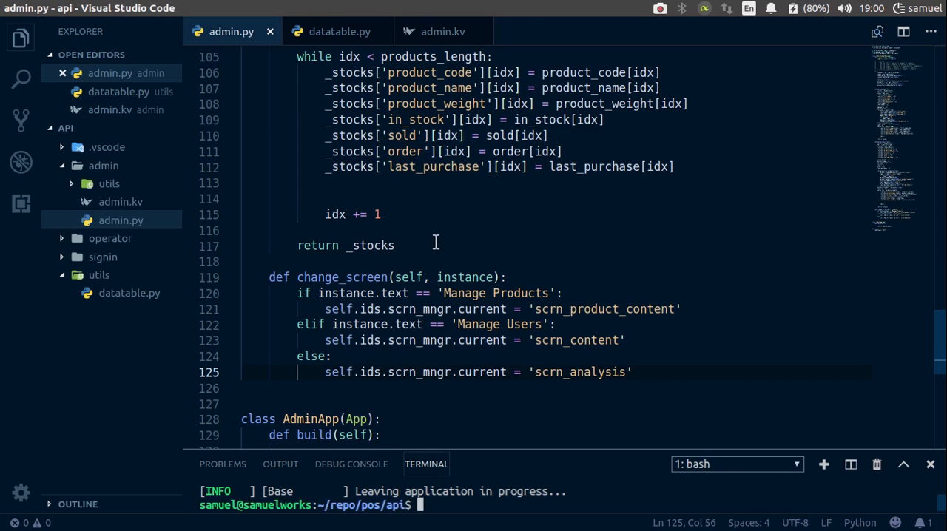
Review change_screen and the products toggle's on_state line, then rerun the admin app.
double_click(370, 245)
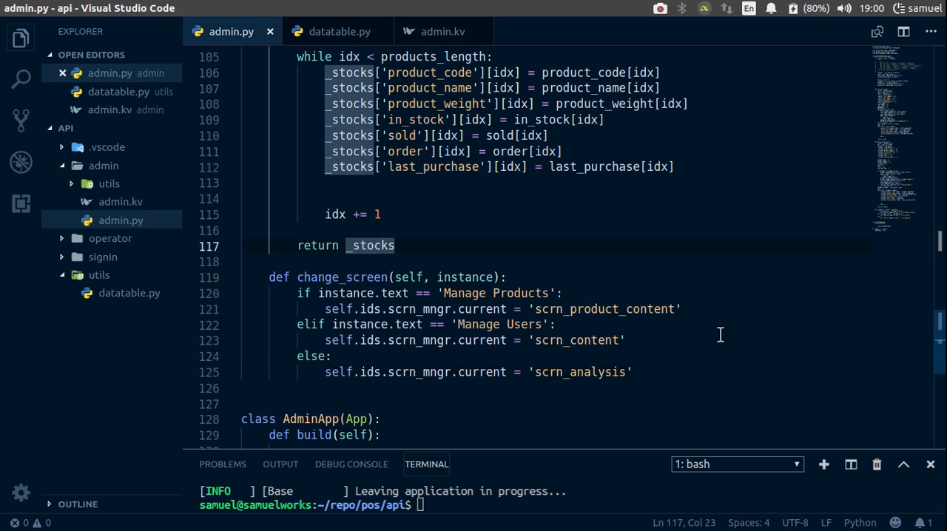
click(443, 31)
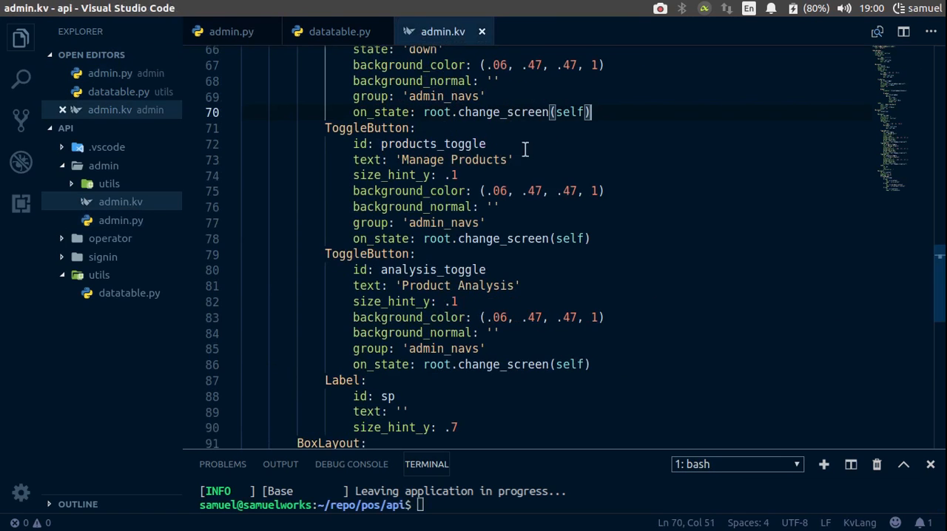
mouse_move(415, 245)
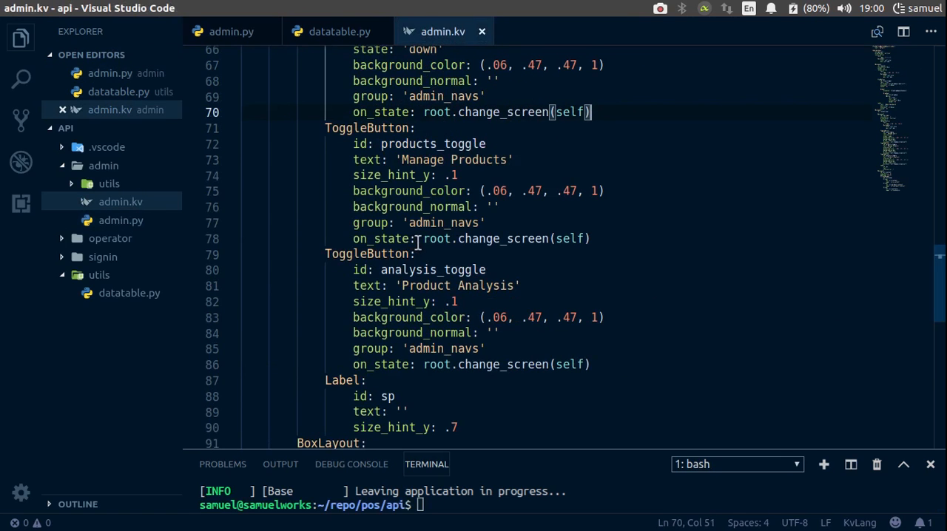
click(420, 238)
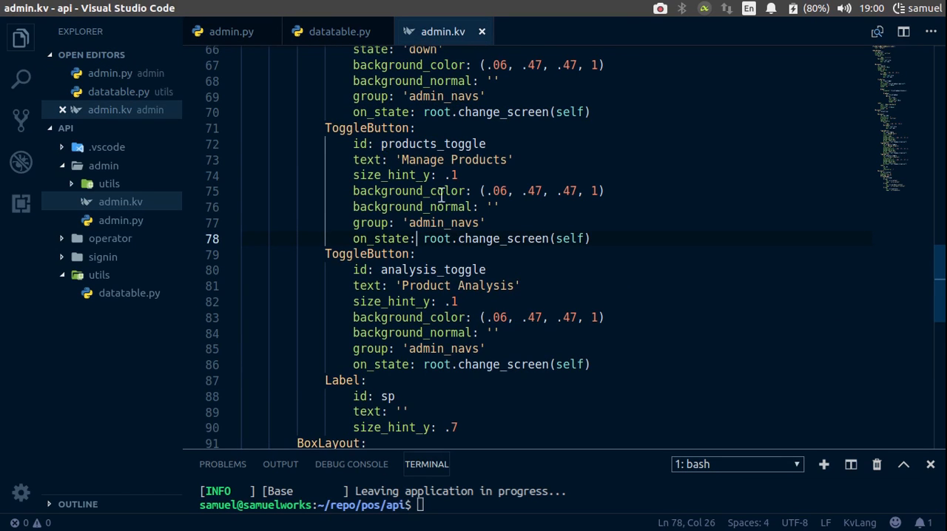
mouse_move(477, 238)
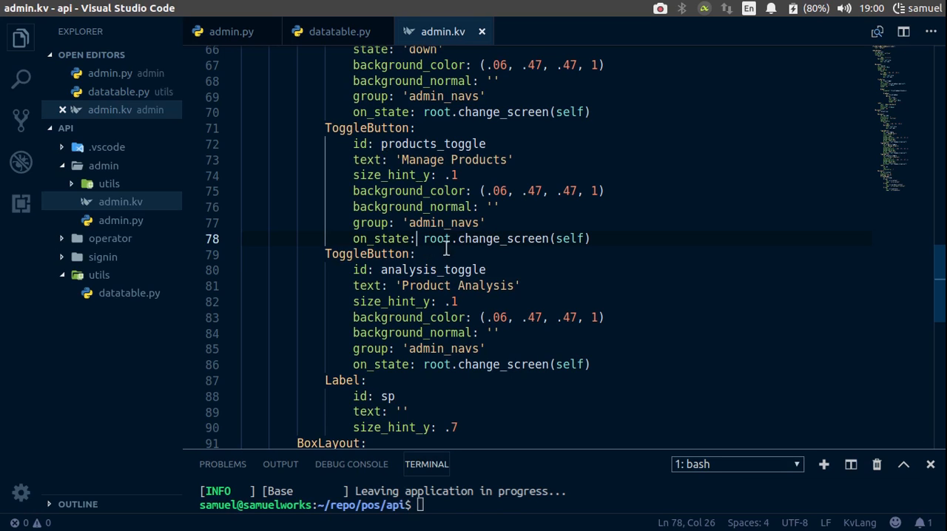
mouse_move(455, 248)
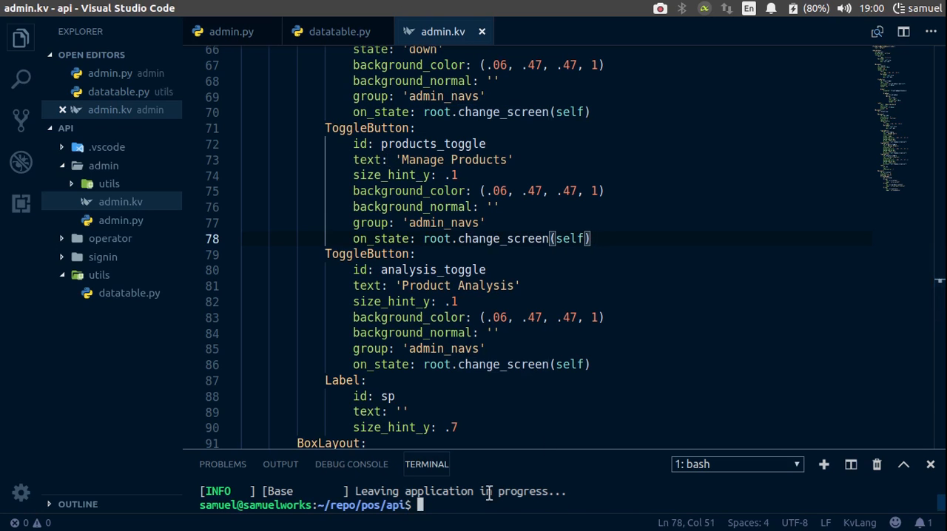
key(Return)
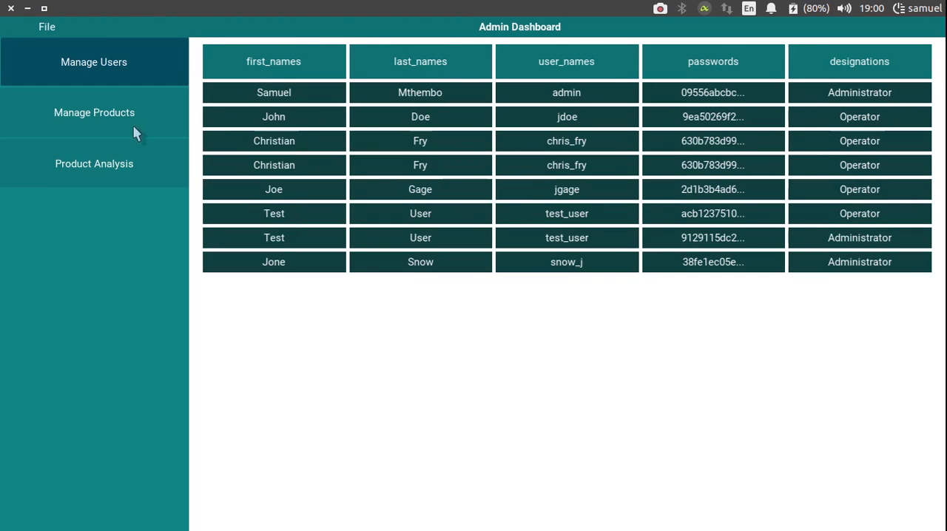
Show the products table via the Manage Products toggle.
click(94, 112)
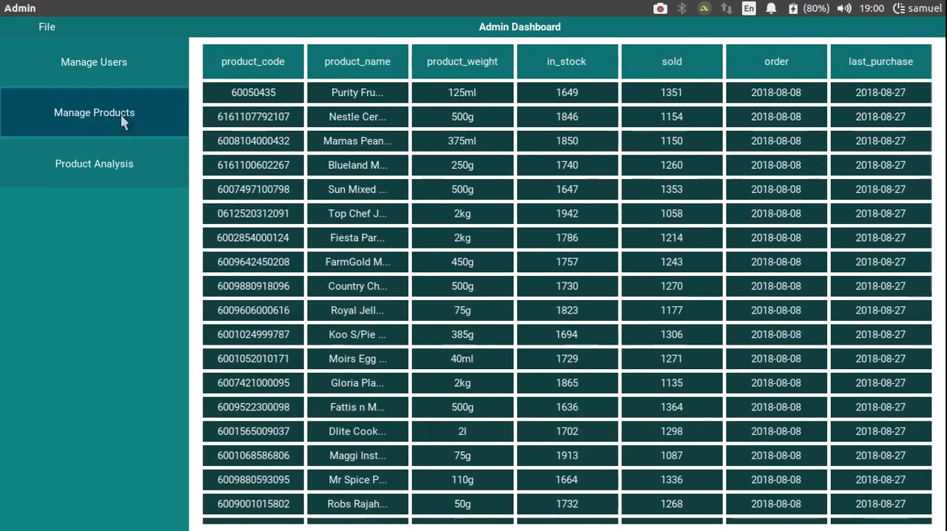
mouse_move(384, 165)
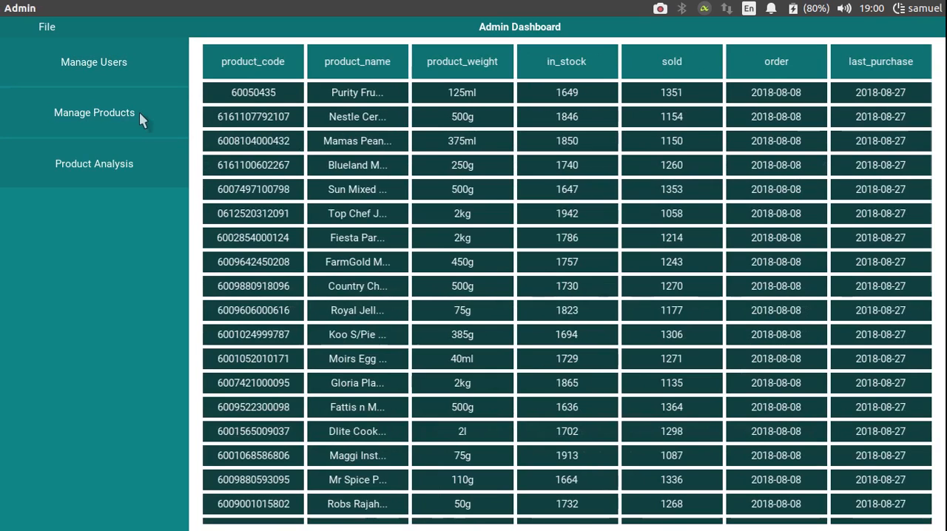
mouse_move(194, 118)
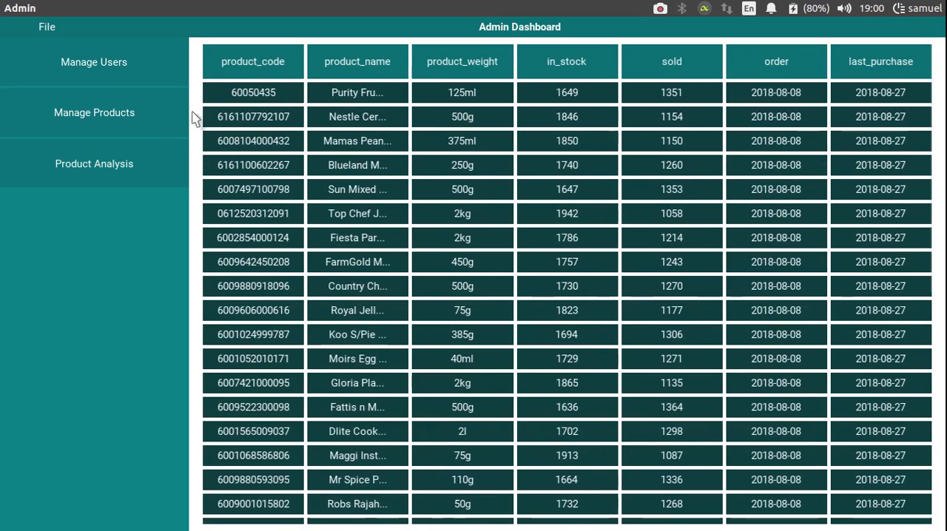
mouse_move(313, 131)
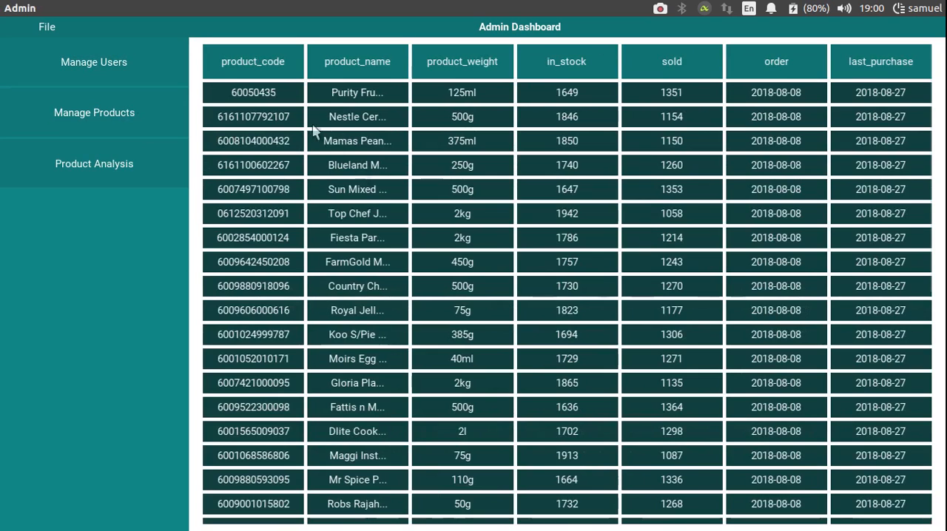
mouse_move(248, 187)
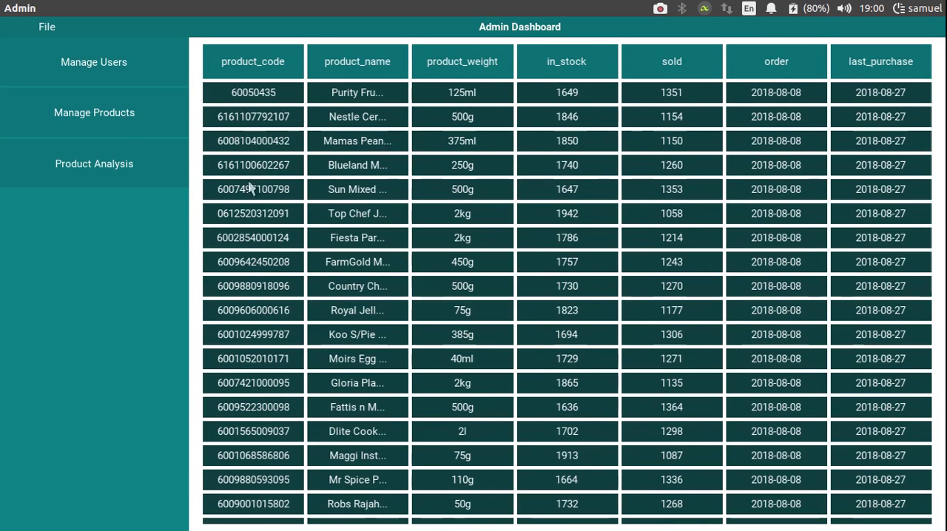
mouse_move(164, 129)
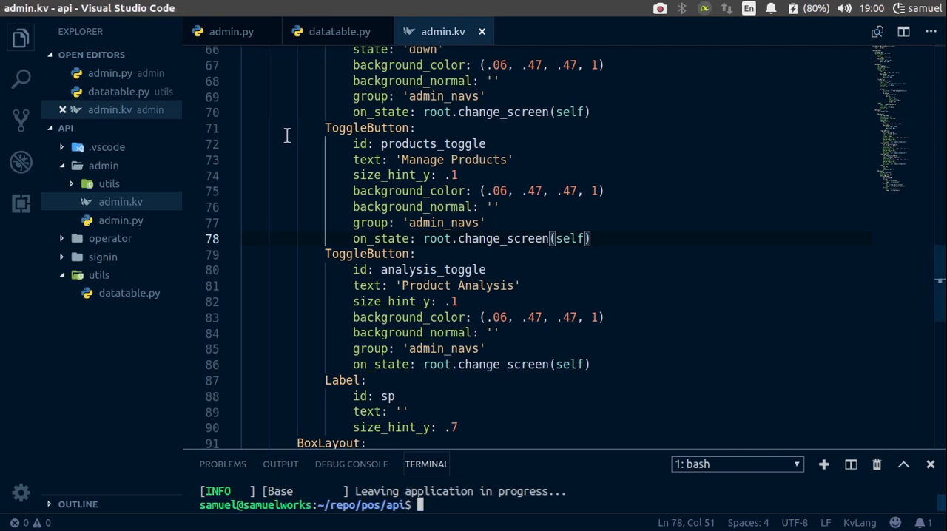
Return to admin.py to view change_screen's three screen branches.
click(230, 31)
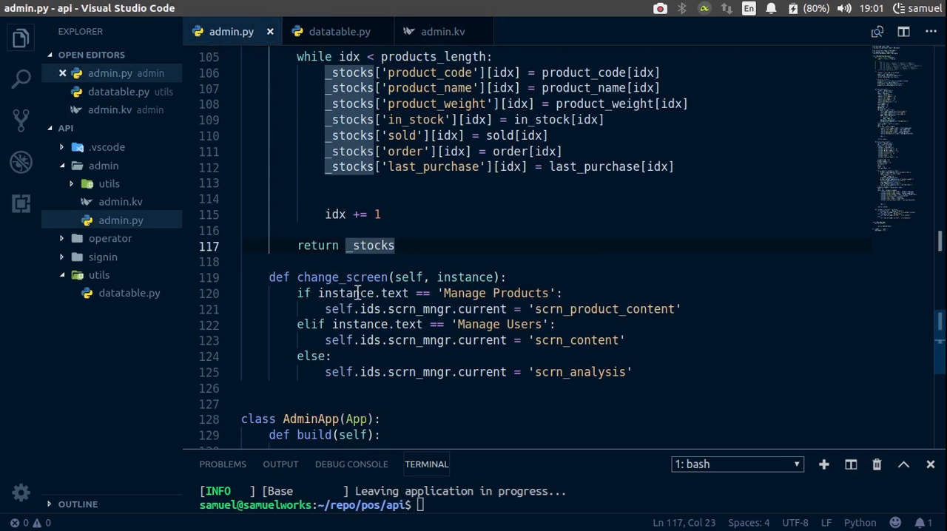
mouse_move(538, 293)
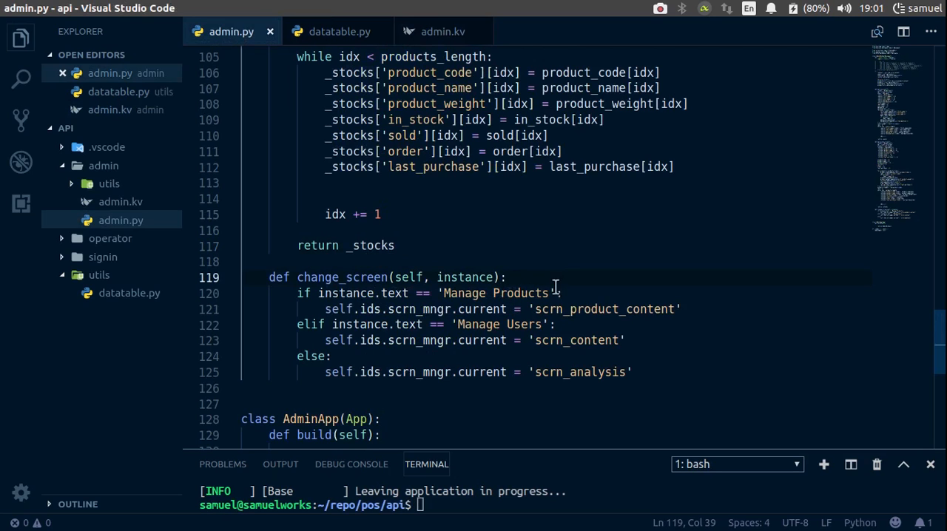
mouse_move(532, 284)
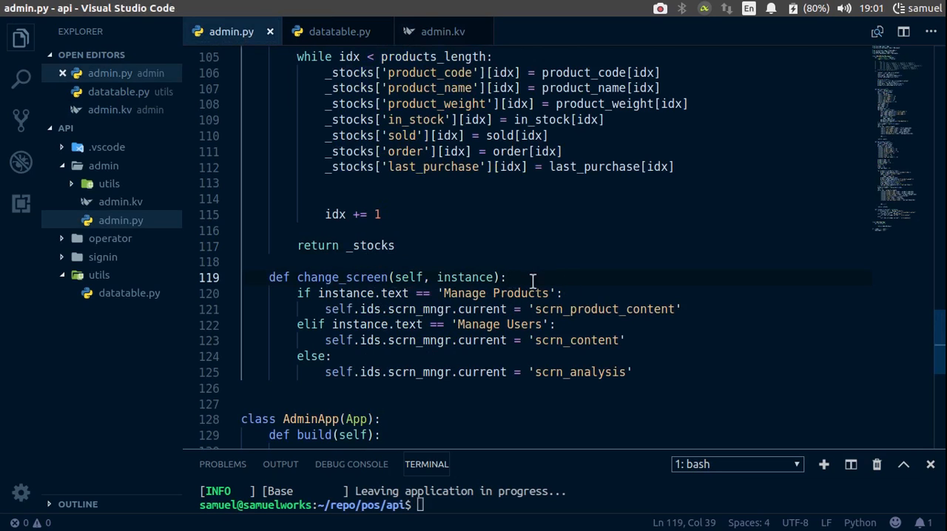